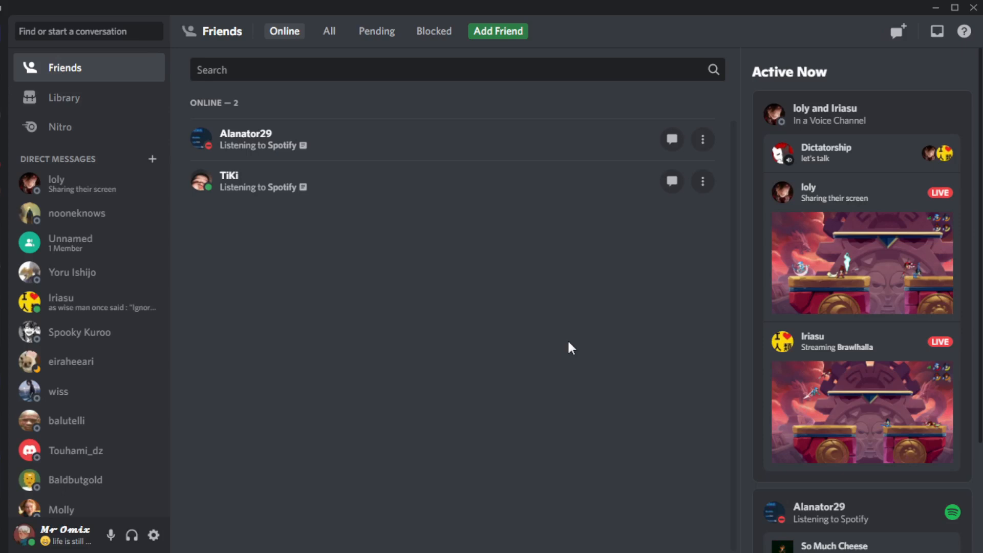
{"action": "mouse_move", "coordinate": [565, 7]}
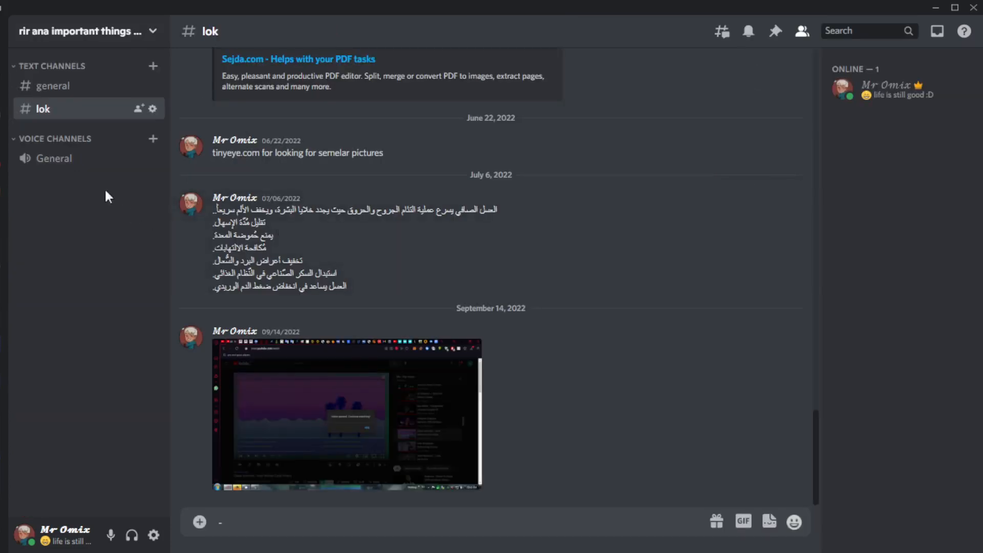
Connect to the General voice channel and bring up the Screen Share picker.
{"action": "left_click", "coordinate": [54, 158]}
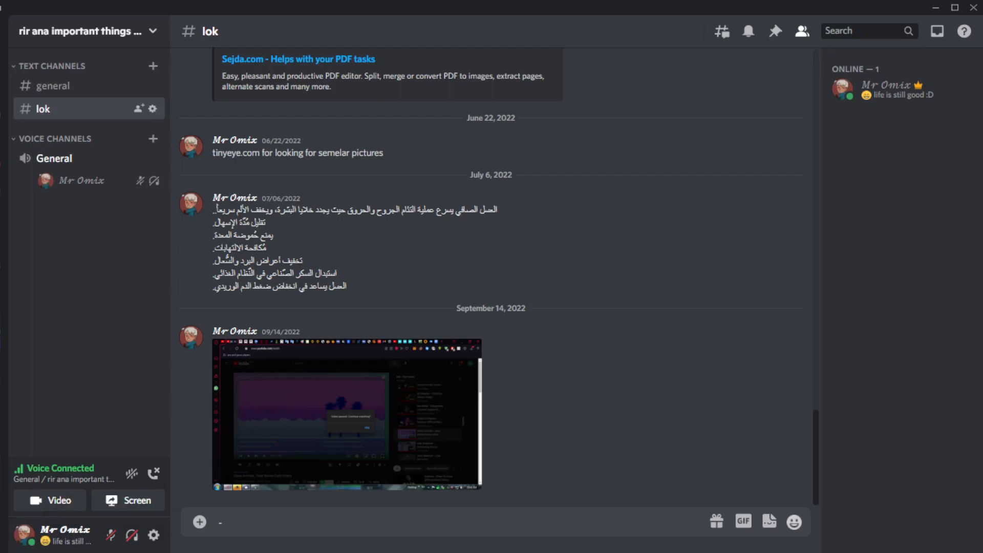
{"action": "mouse_move", "coordinate": [128, 500]}
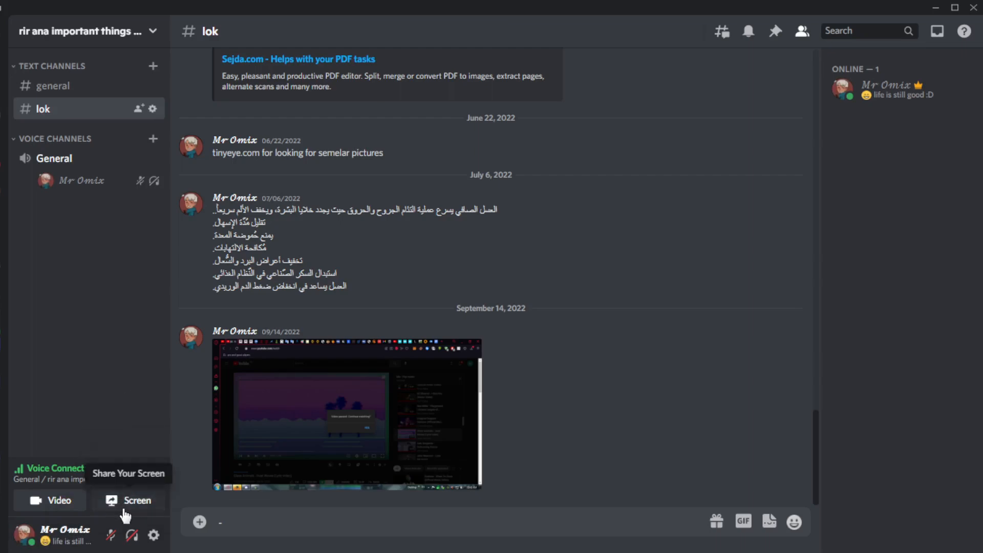
{"action": "left_click", "coordinate": [130, 500]}
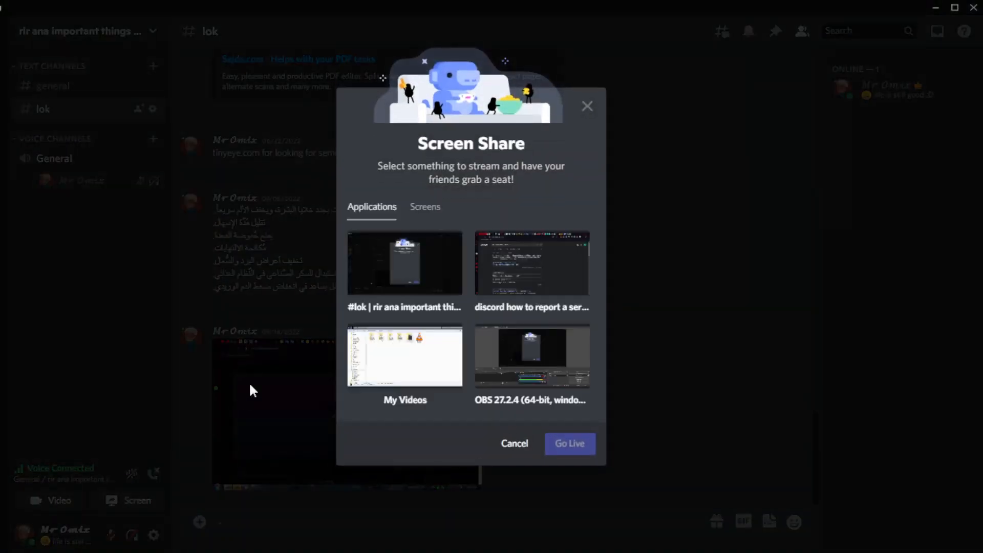
{"action": "left_click", "coordinate": [425, 206]}
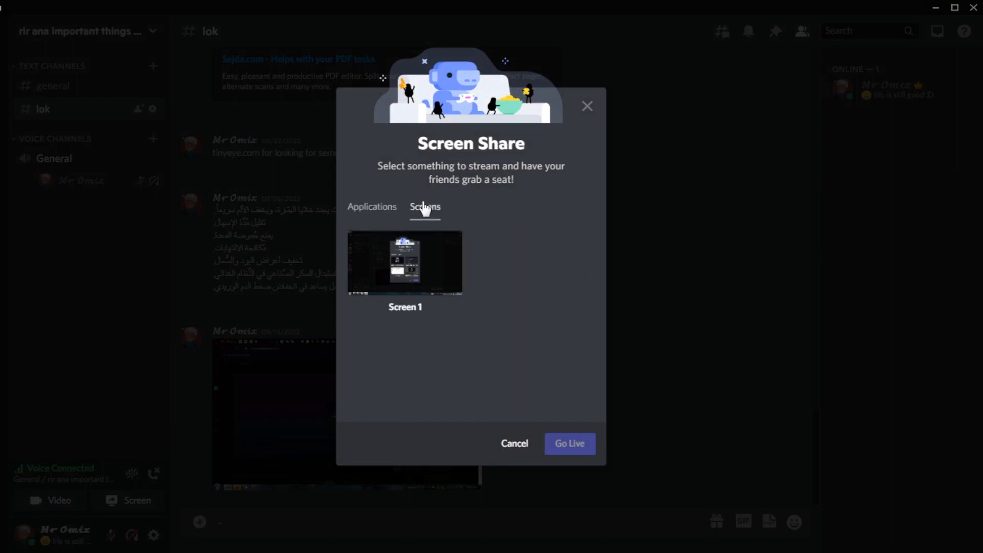
{"action": "left_click", "coordinate": [404, 262]}
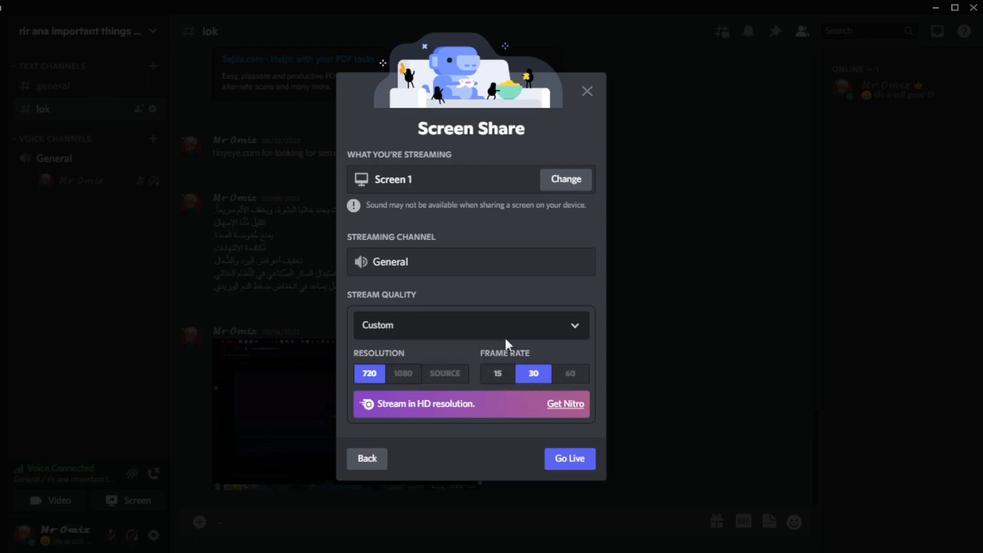
{"action": "left_click", "coordinate": [470, 325]}
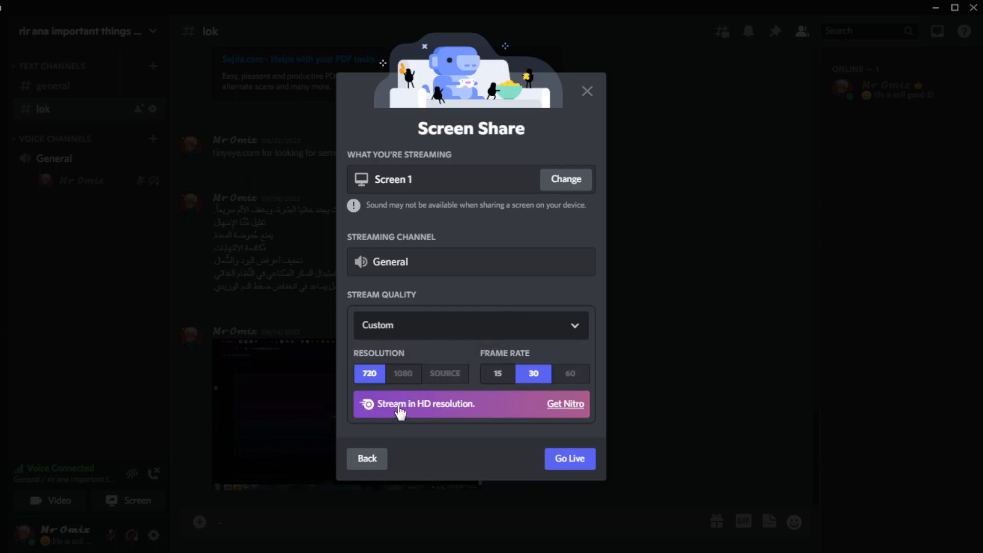
{"action": "mouse_move", "coordinate": [403, 373]}
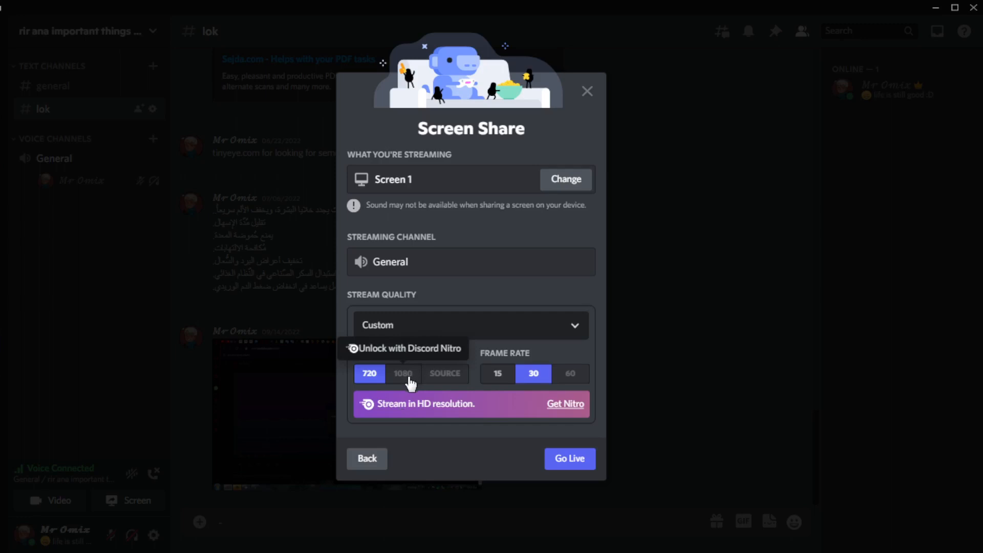
{"action": "mouse_move", "coordinate": [488, 313]}
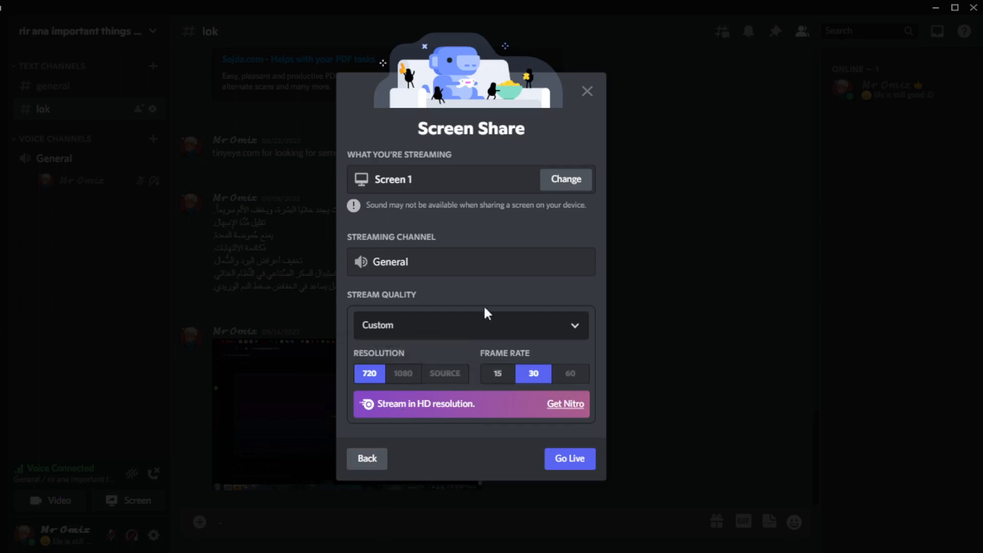
{"action": "left_click", "coordinate": [367, 458]}
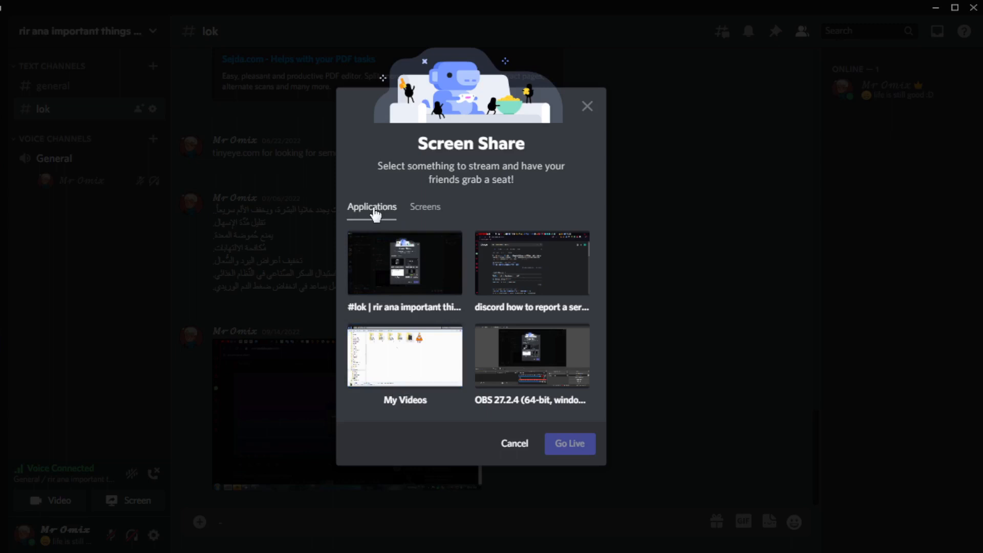
Go live streaming the 'discord how to report a server' browser window.
{"action": "left_click", "coordinate": [405, 262]}
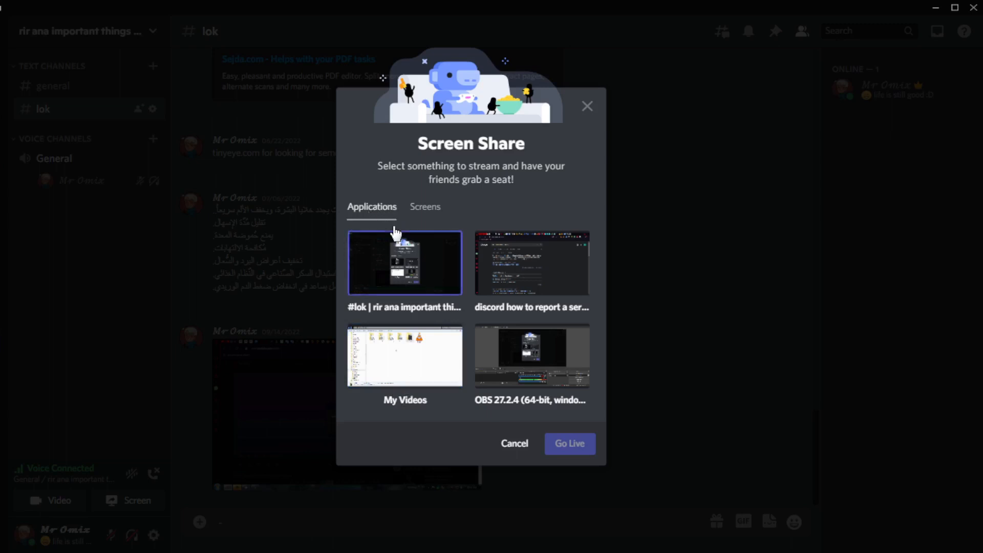
{"action": "mouse_move", "coordinate": [575, 193]}
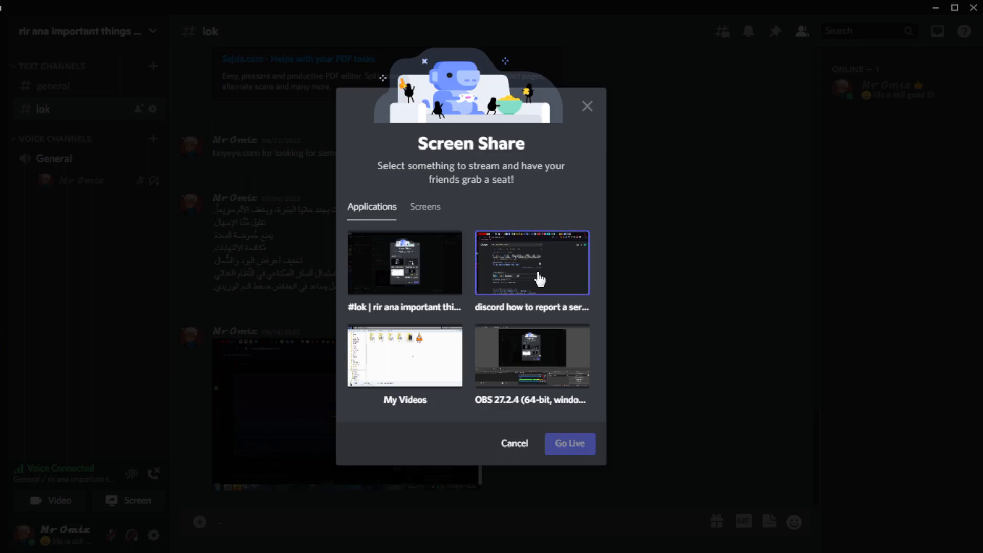
{"action": "left_click", "coordinate": [531, 263]}
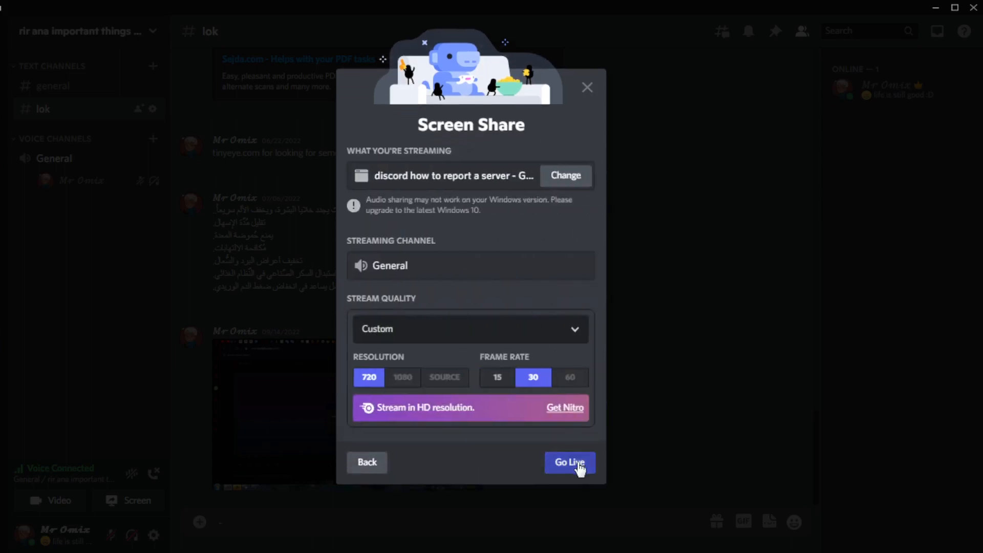
{"action": "left_click", "coordinate": [569, 462]}
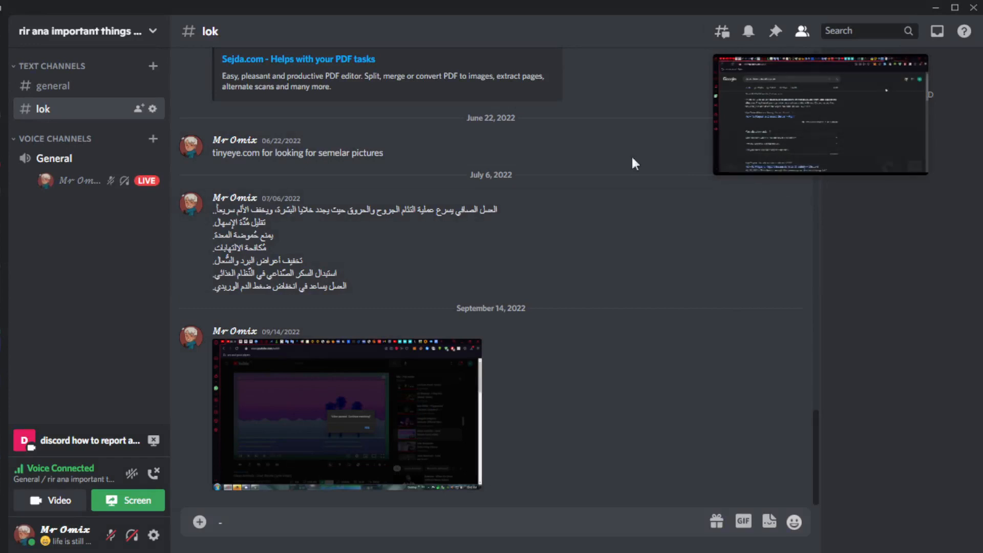
{"action": "mouse_move", "coordinate": [137, 500]}
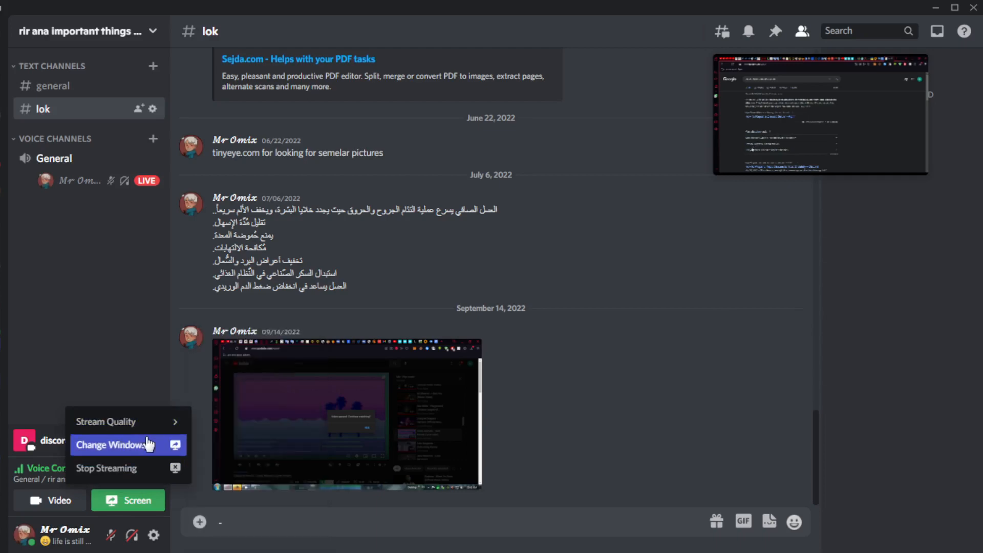
Choose Change Windows from the live stream's options.
{"action": "left_click", "coordinate": [109, 445]}
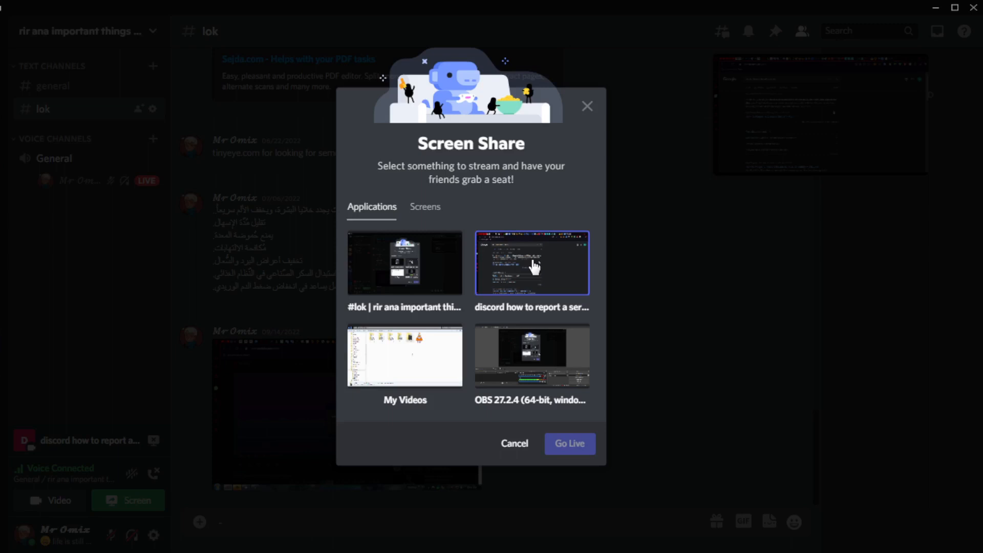
Switch the stream source to Screen 1 on the Screens tab.
{"action": "left_click", "coordinate": [424, 207]}
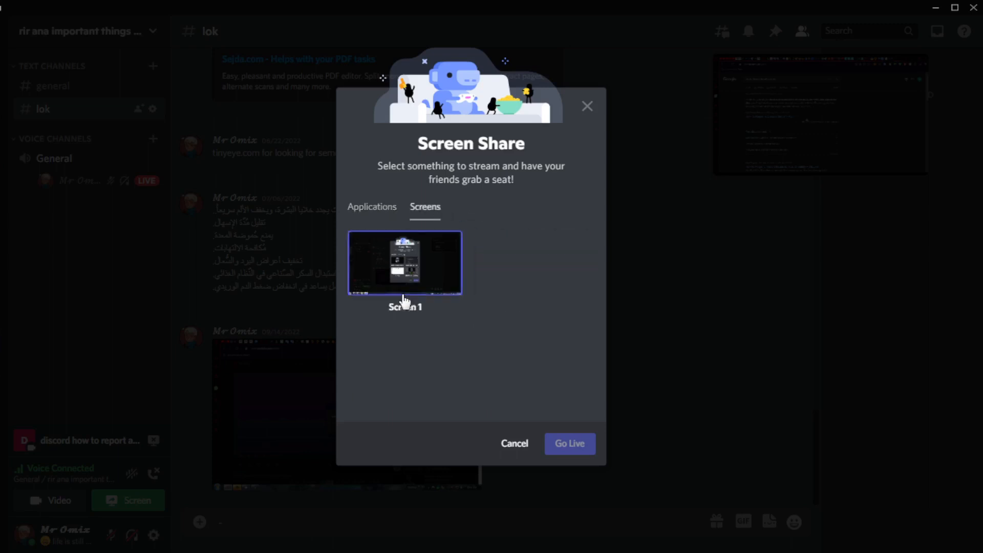
{"action": "left_click", "coordinate": [569, 444]}
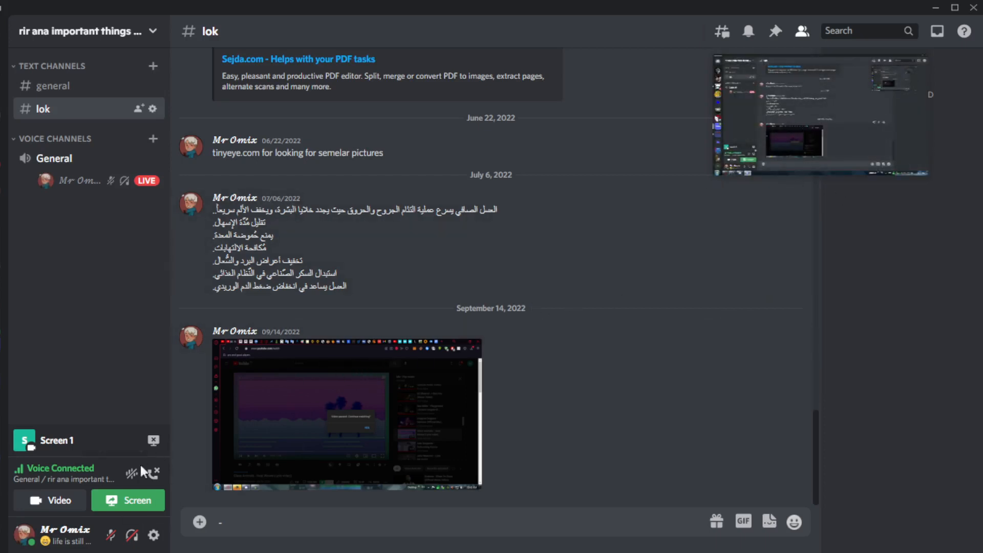
{"action": "mouse_move", "coordinate": [128, 499]}
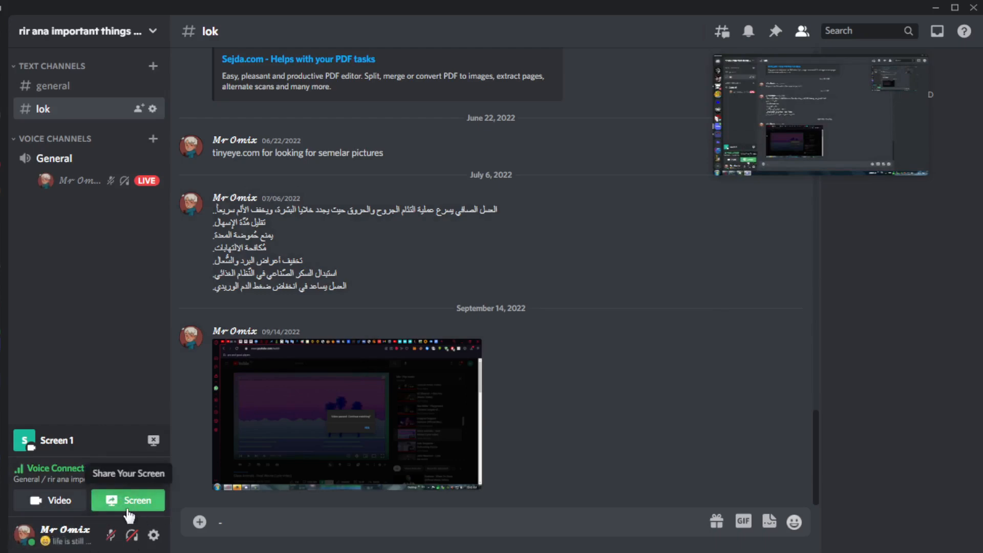